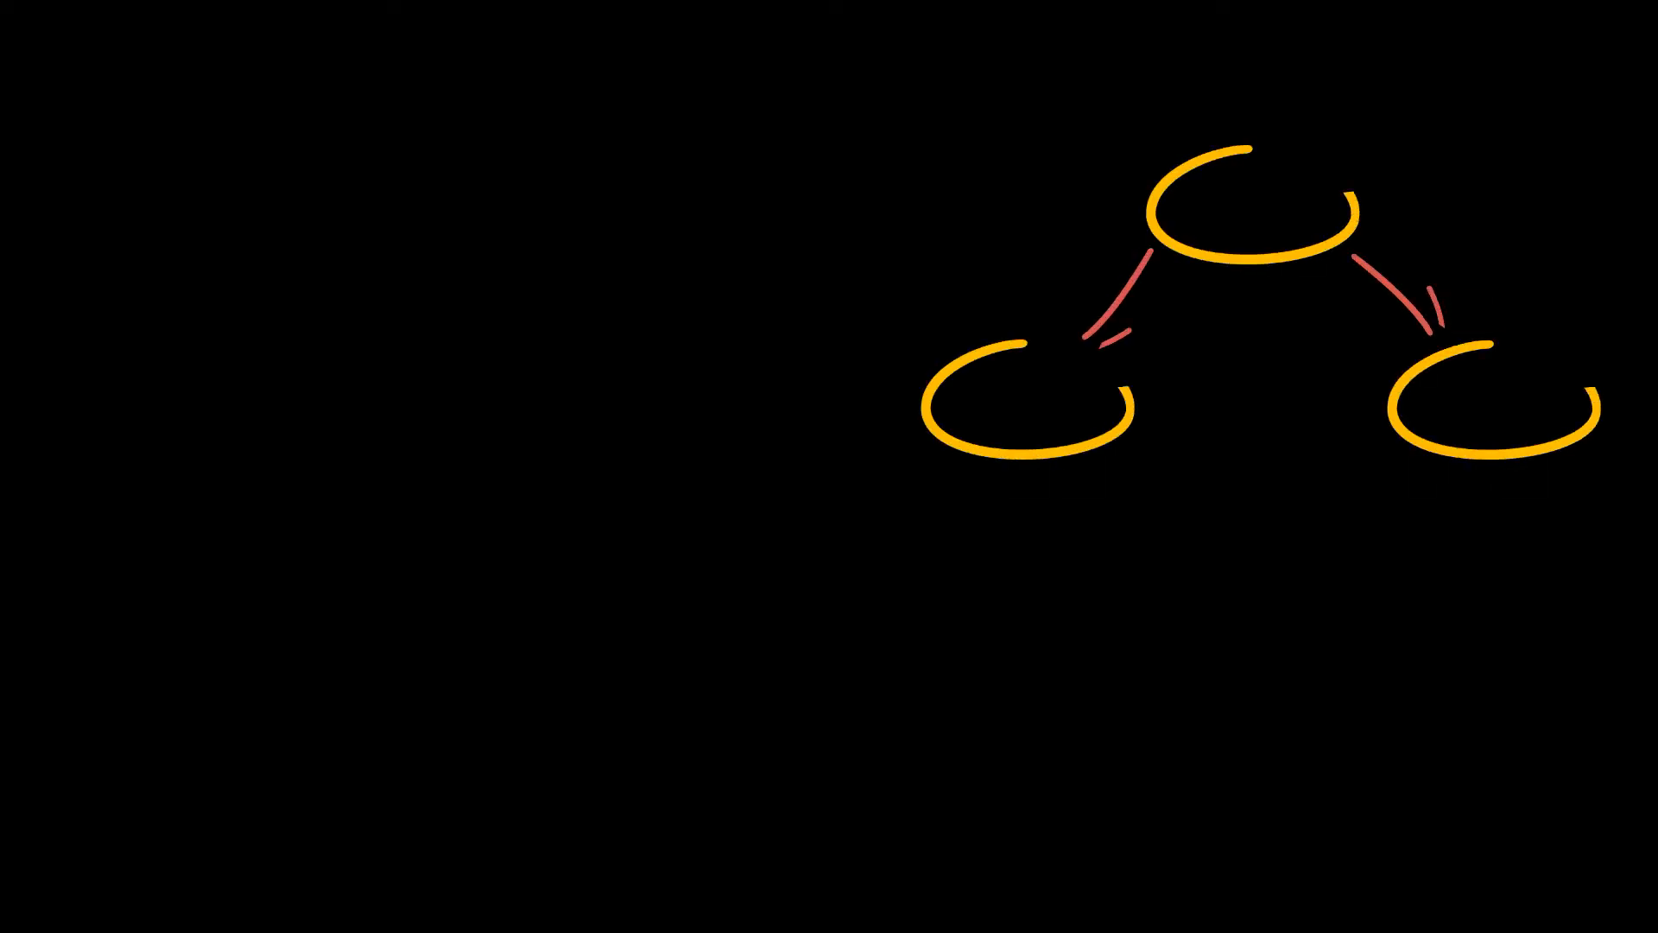
{"action": "type", "text": "Threshold"}
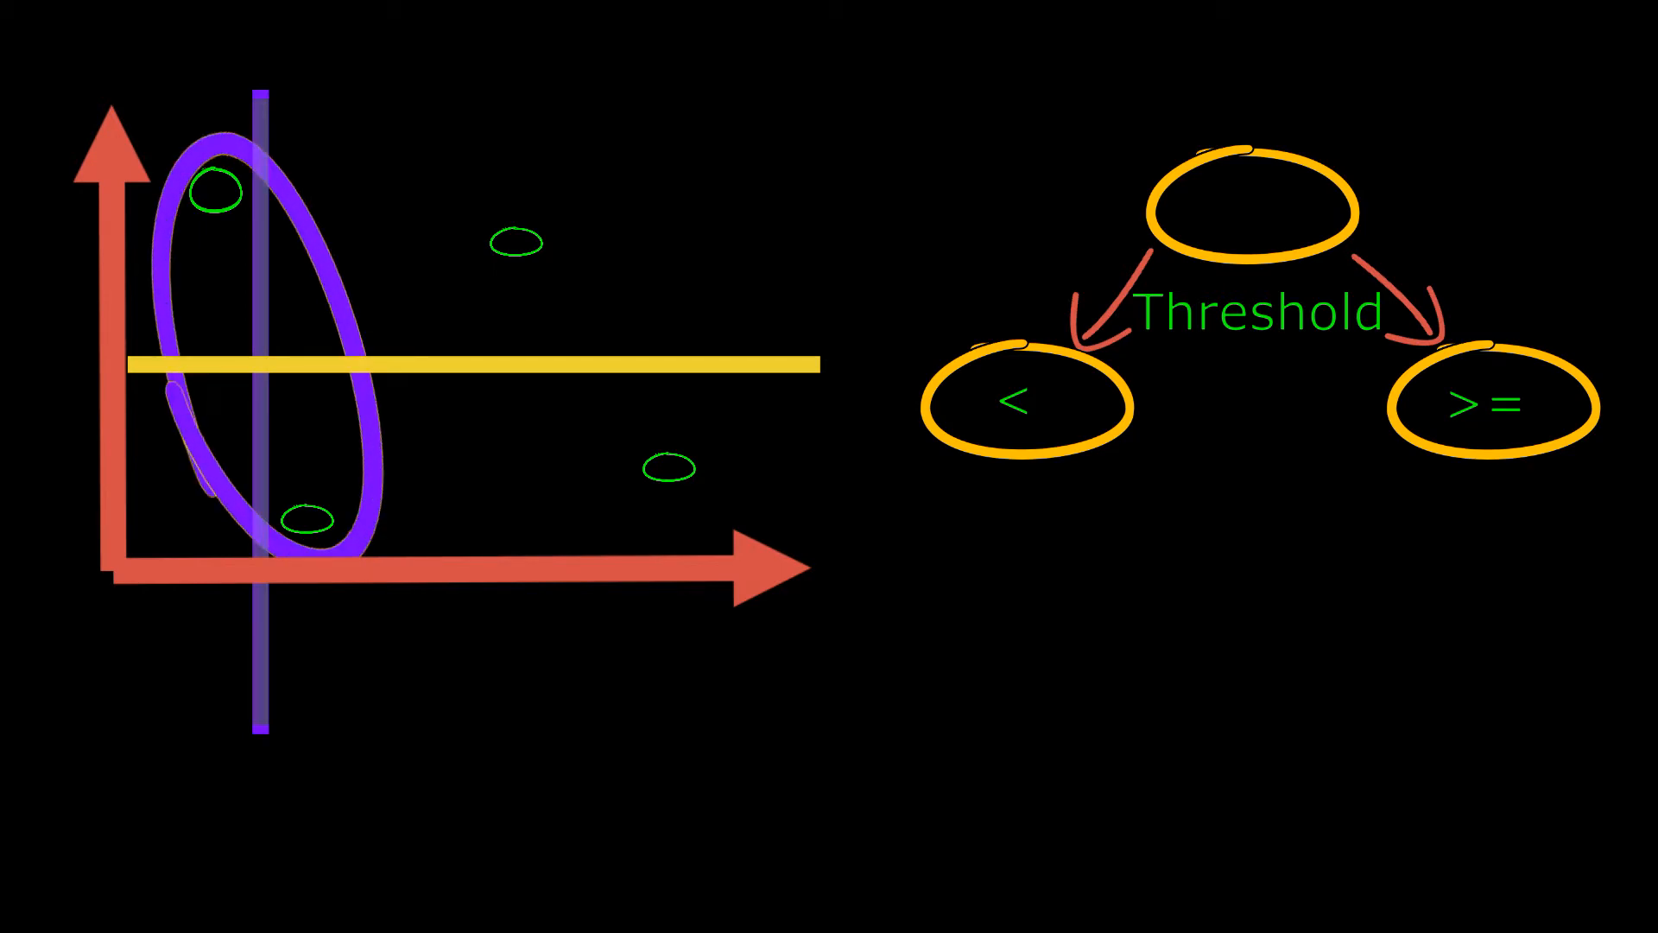
{"action": "type", "text": "Average (on Y values)"}
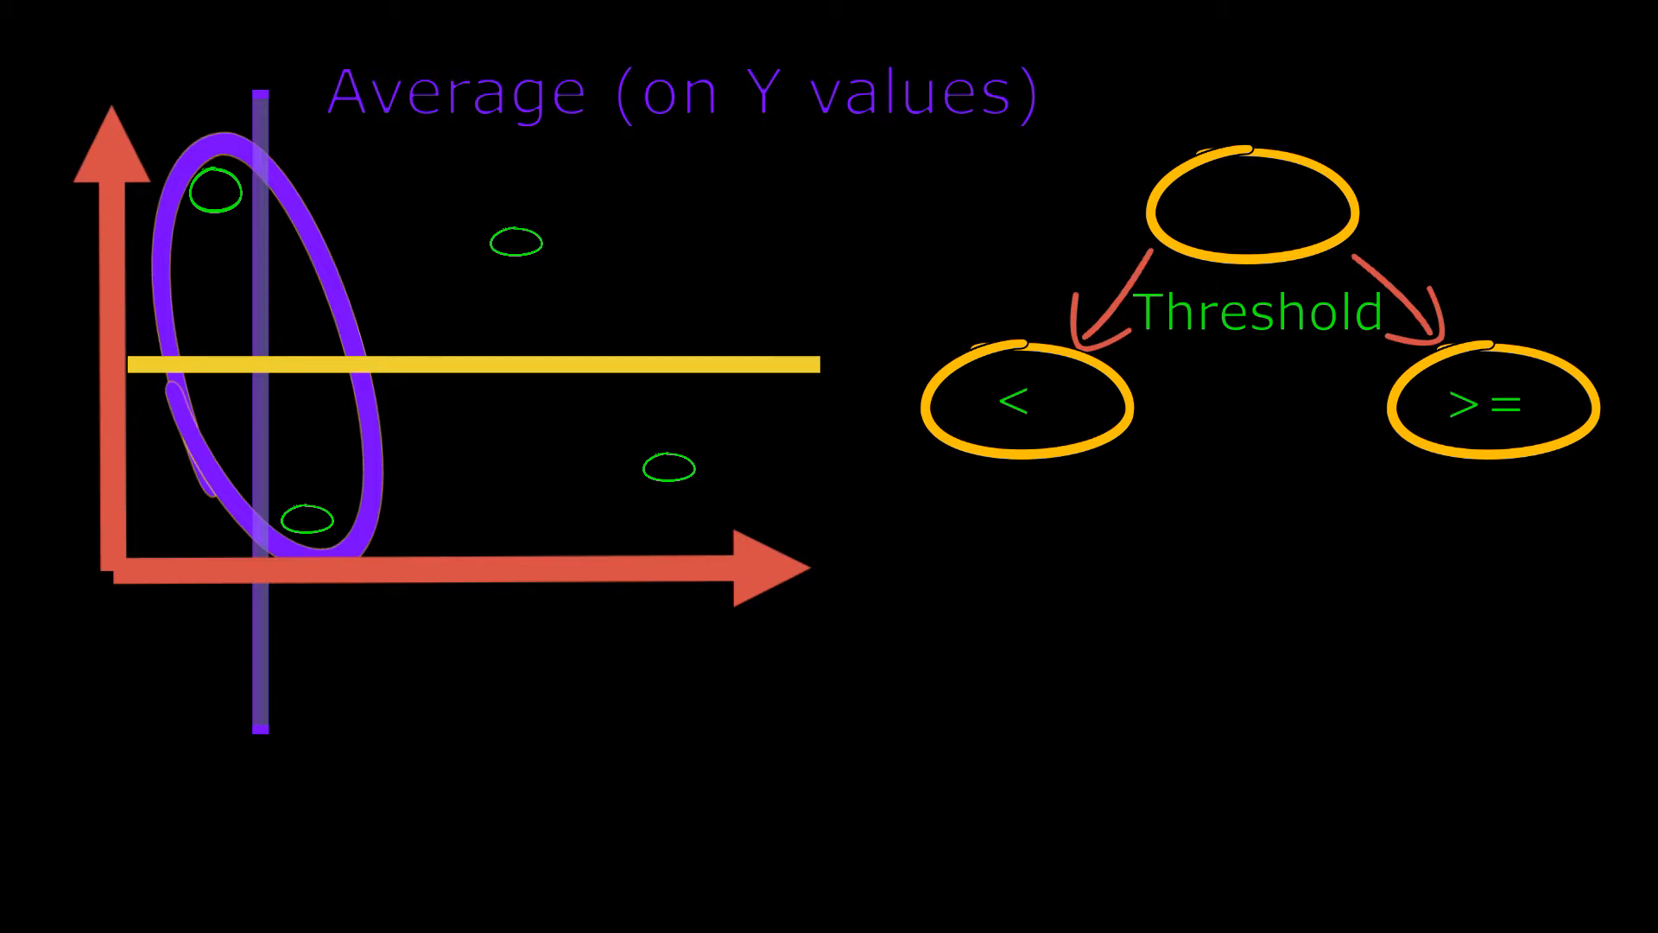
{"action": "left_click_drag", "start_coordinate": [952, 153], "coordinate": [1100, 239]}
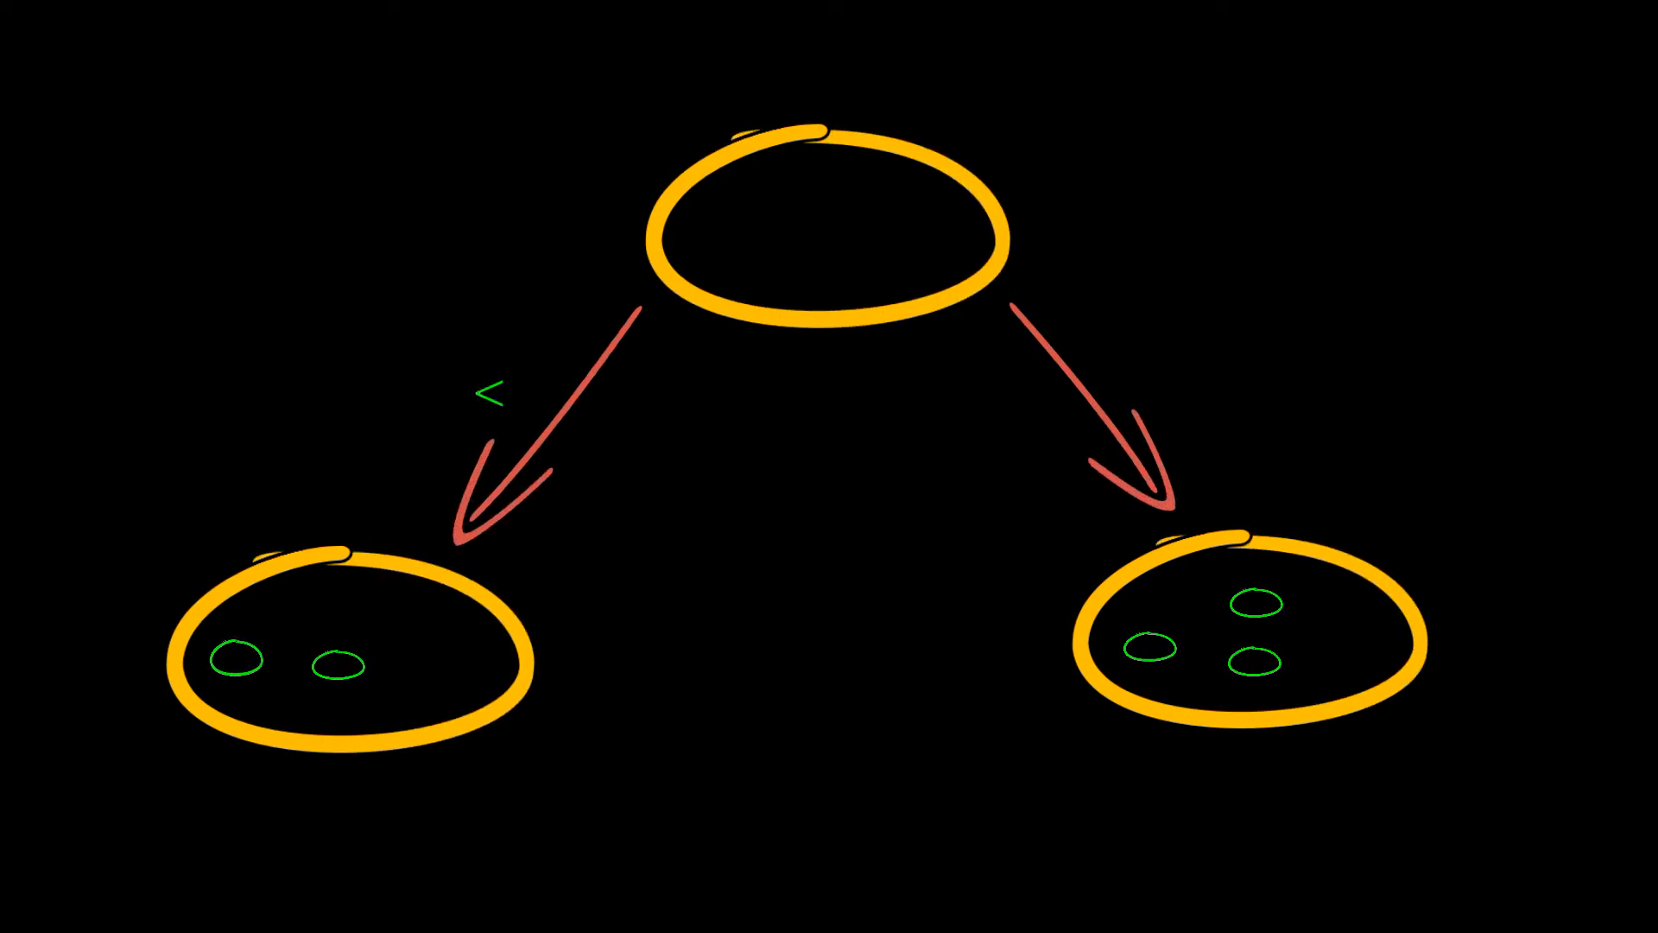
{"action": "type", "text": "Threshold Average"}
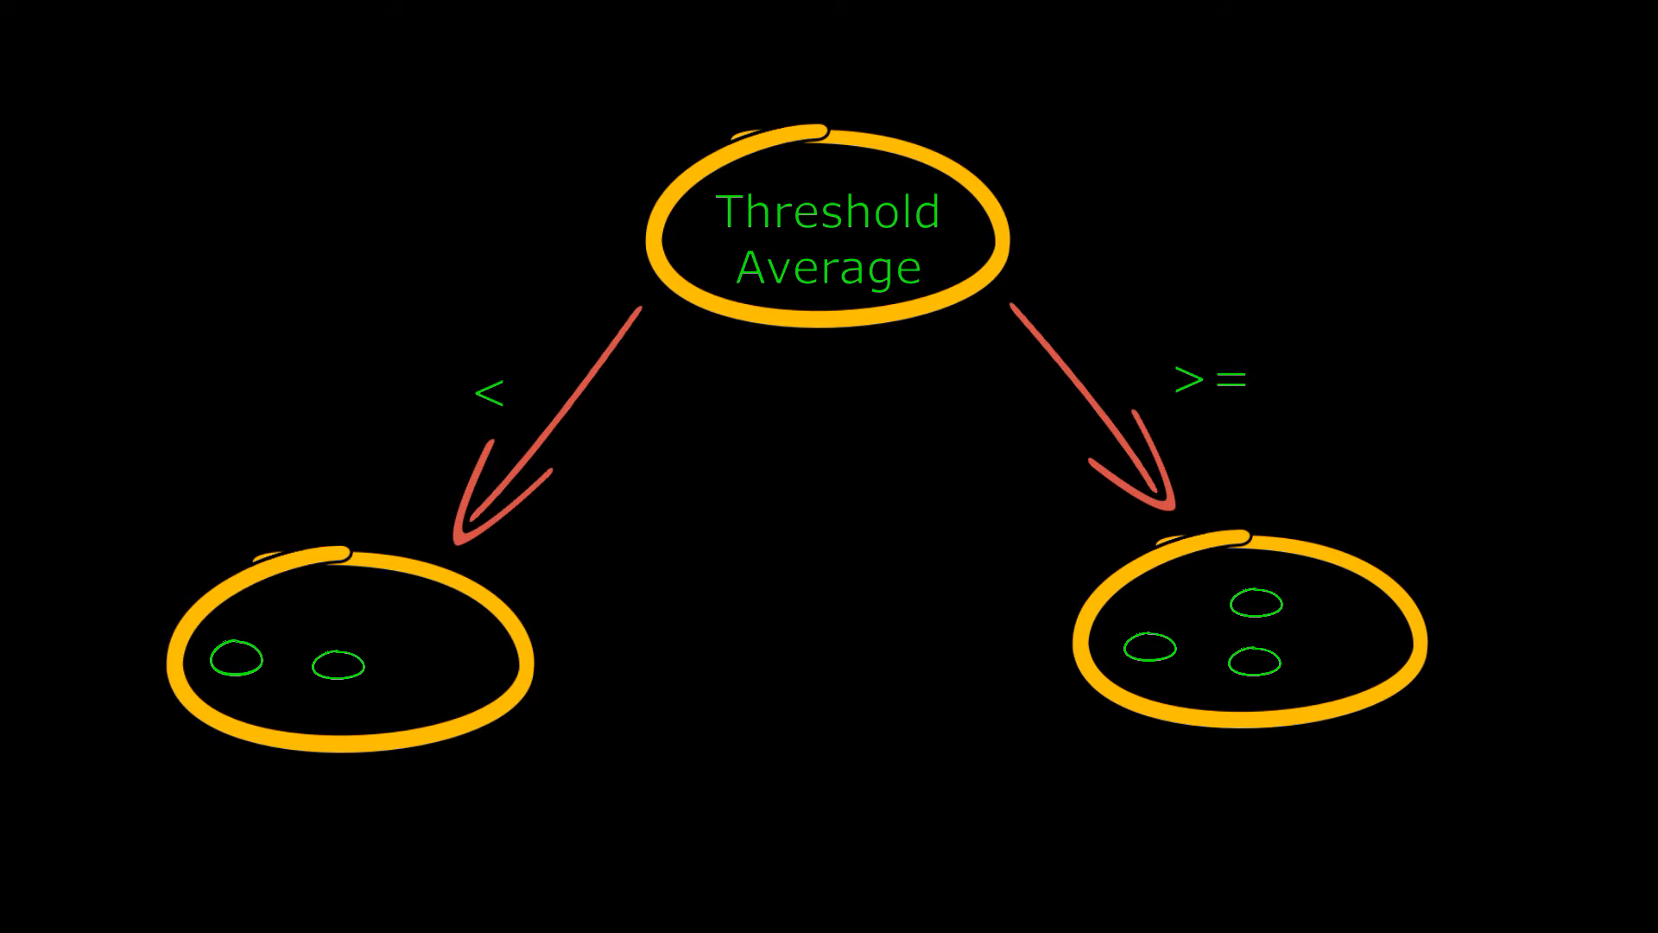